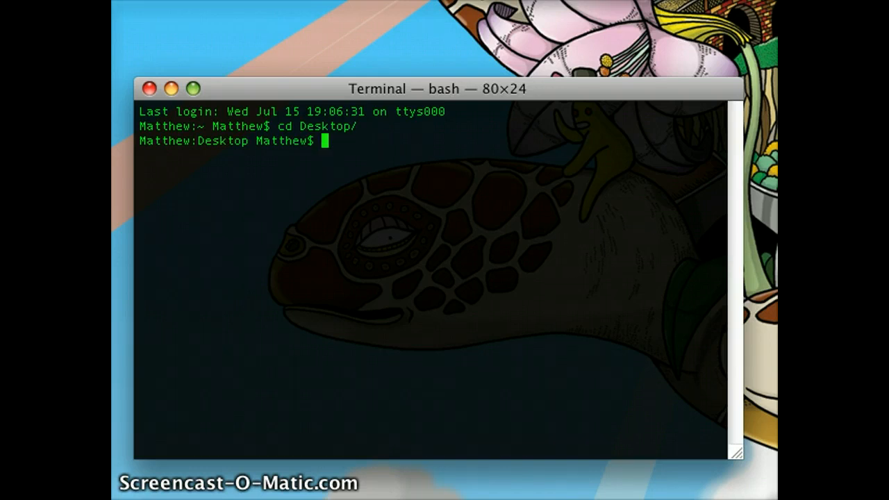
- Begin an ftp command at the Desktop shell prompt
text(ftp)
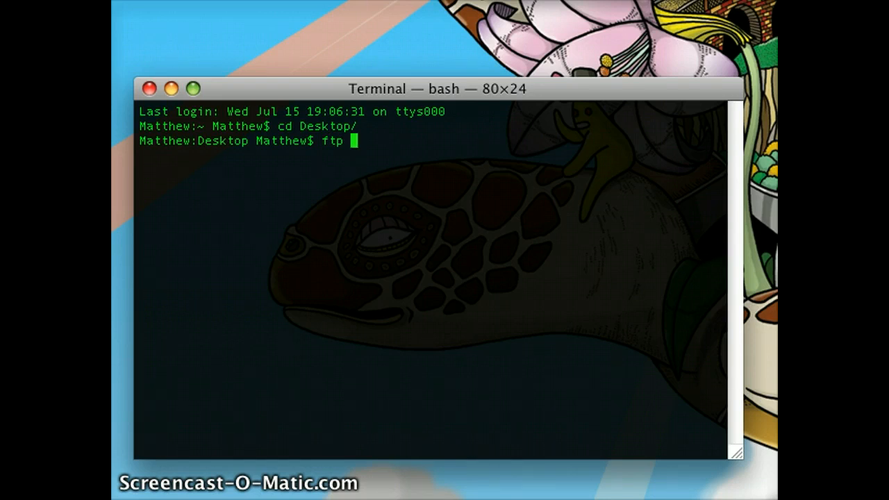
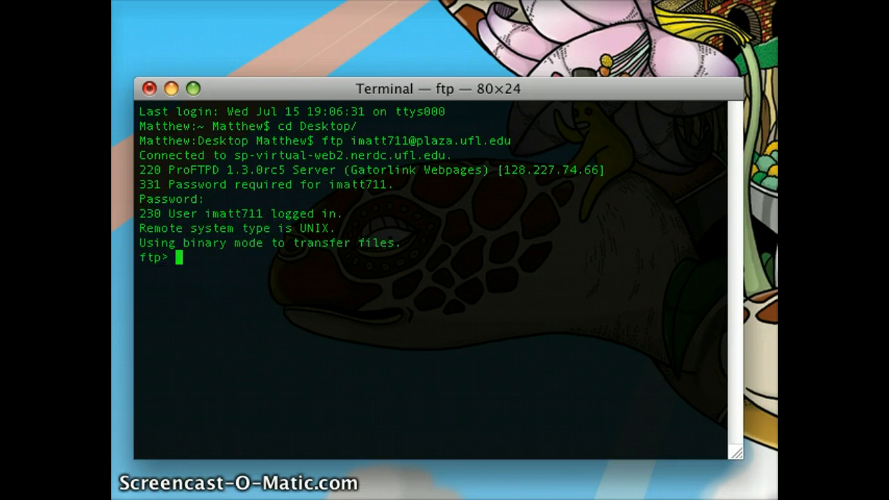
text(ls)
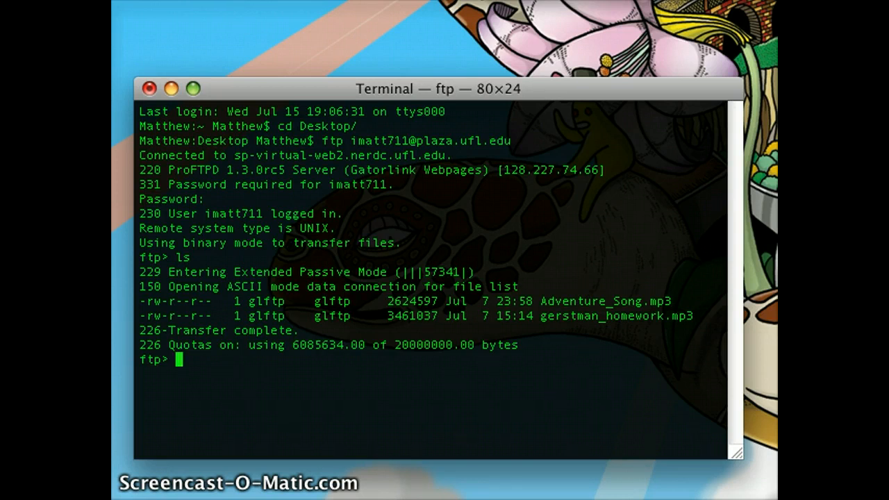
- Start a multiple-file upload command with mput *
text(mput *)
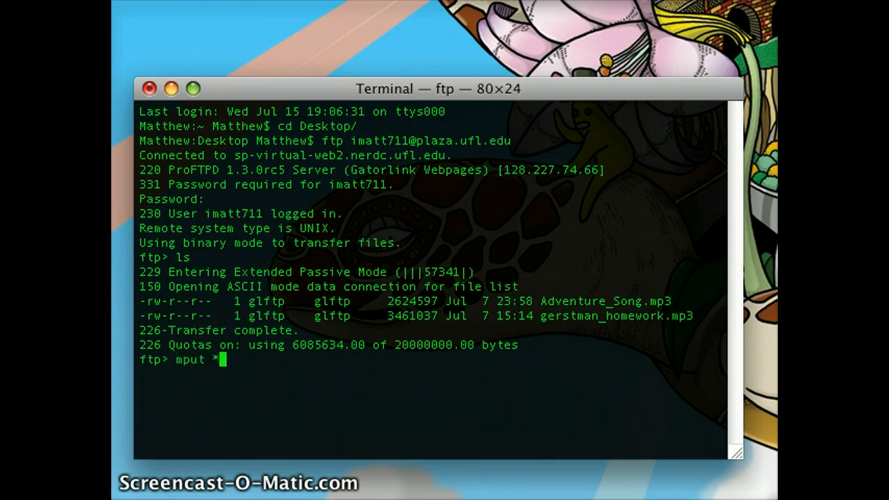
- Upload commands.rtf and ttft.rtf with mput *.rtf, confirming each with y
text(.rtf)
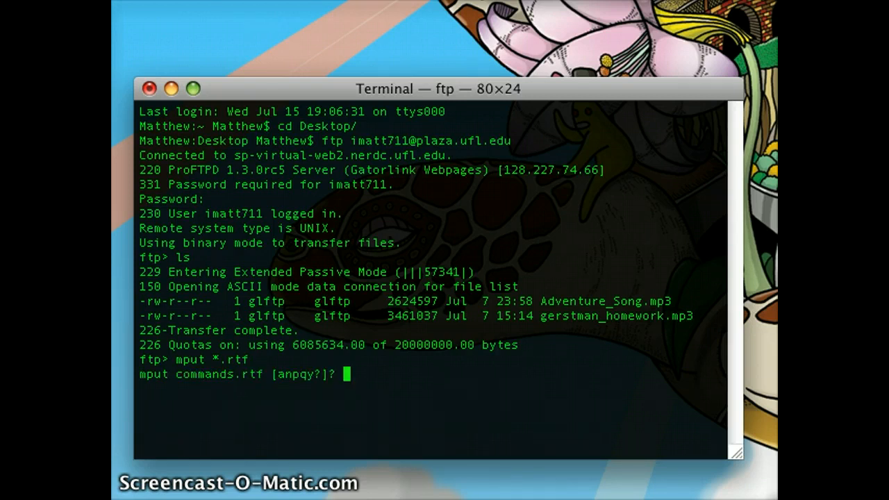
text(y)
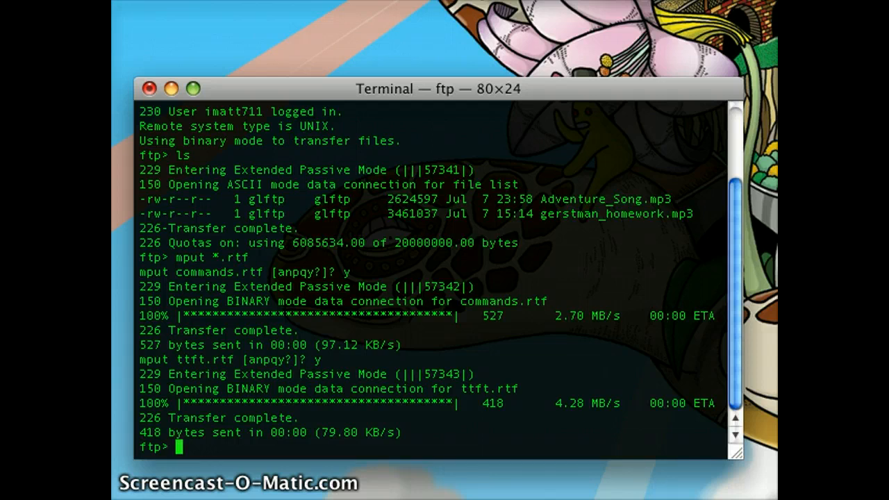
text(del)
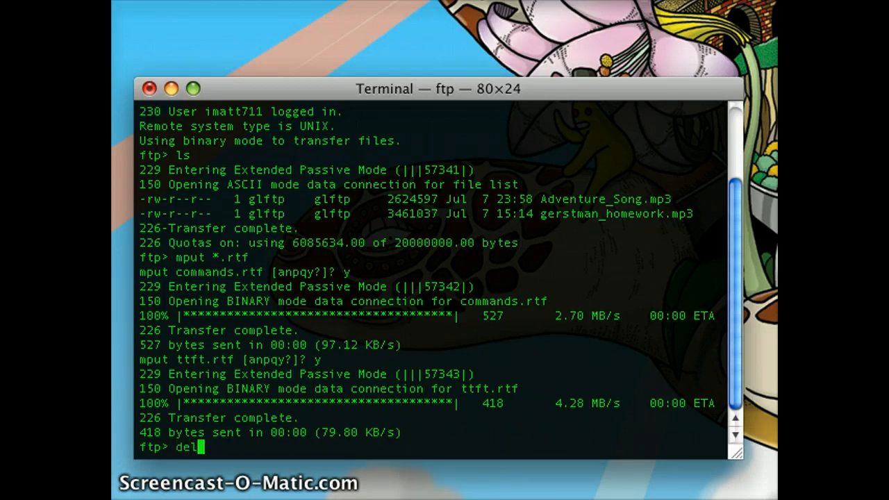
- Delete commands.rtf and ttft.rtf from the server, then exit the FTP session
text(commands.rtf)
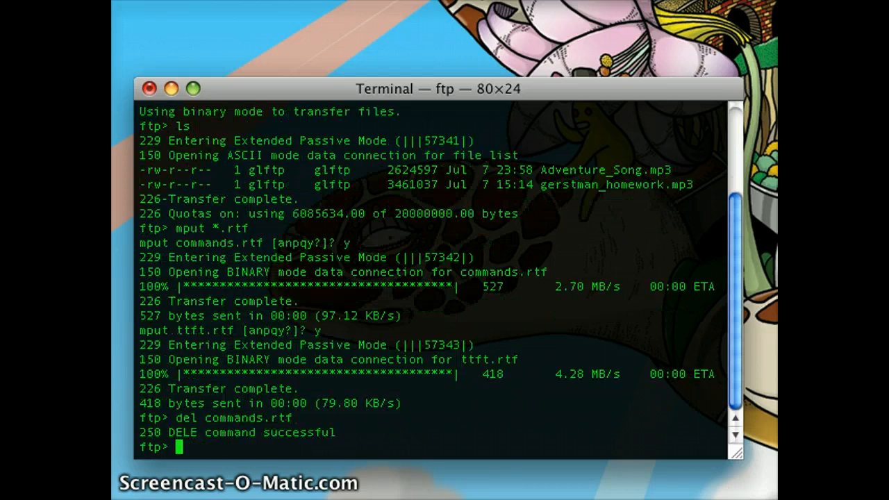
text(ls)
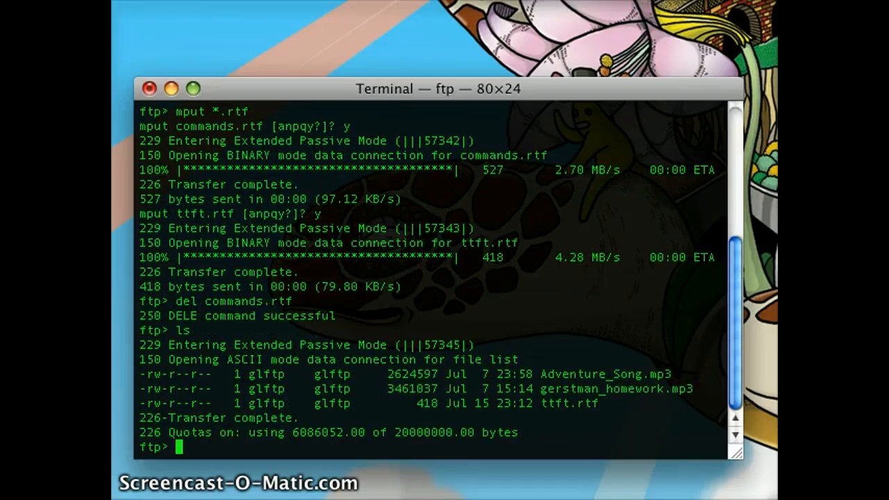
text(del ttft.rtf)
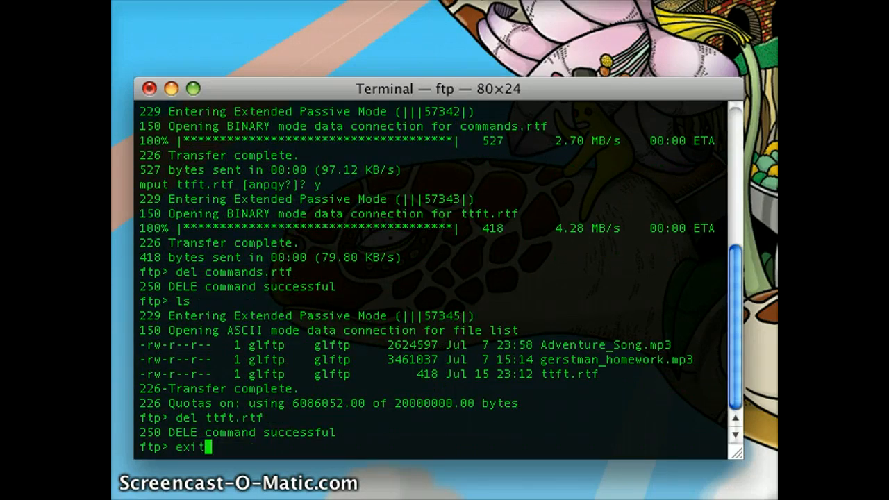
key(Return)
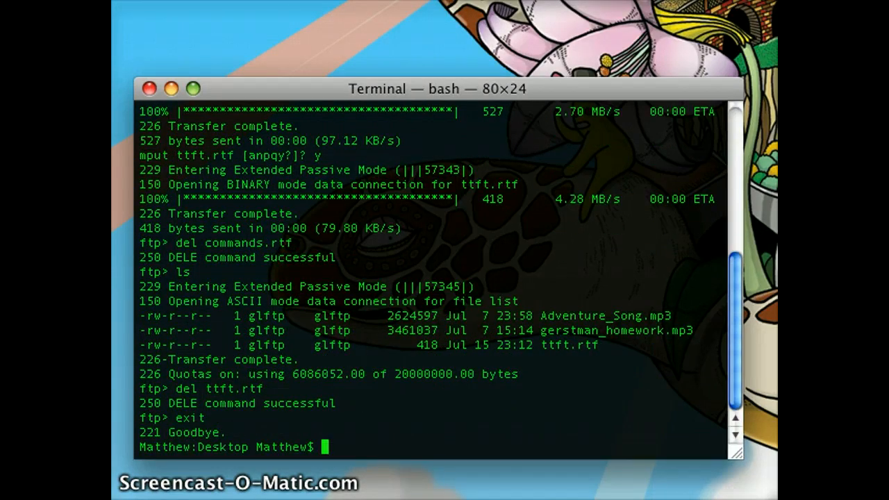